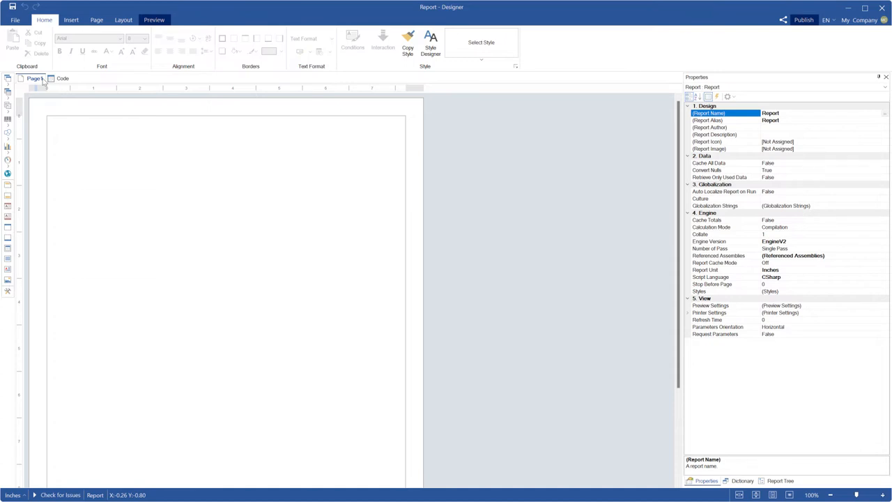
mouse_move(800, 29)
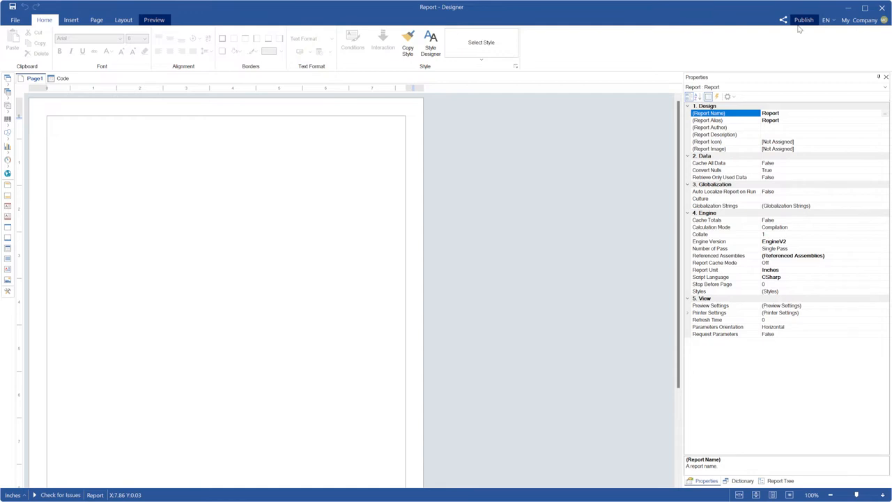
Launch the Publish wizard showing WinForms code that loads, renders and exports the report.
click(802, 19)
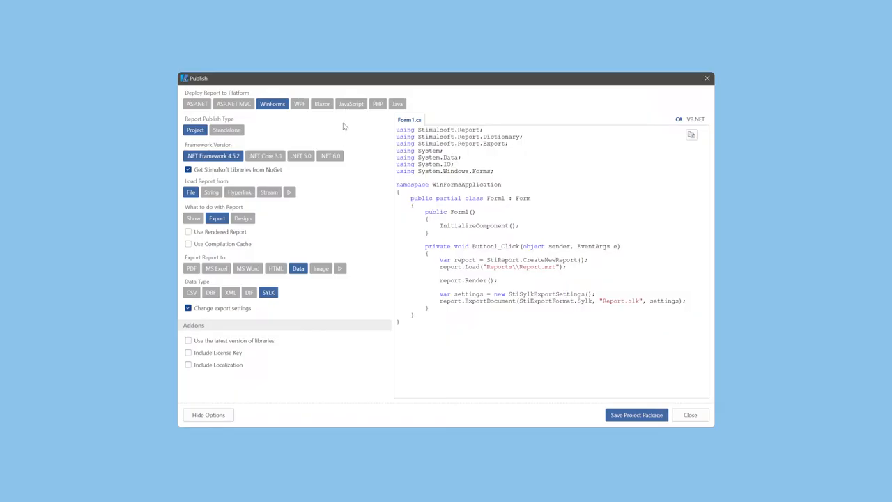
Target the JavaScript platform with Angular as the framework type for the published project.
click(351, 103)
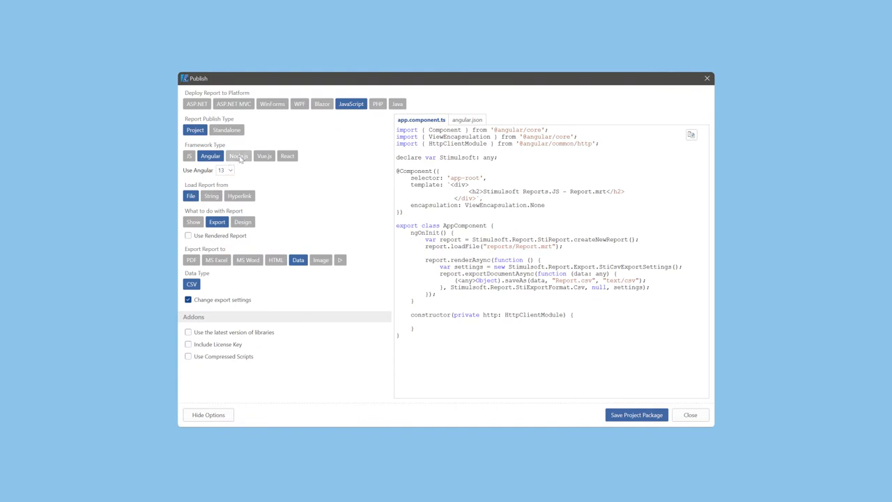
click(229, 170)
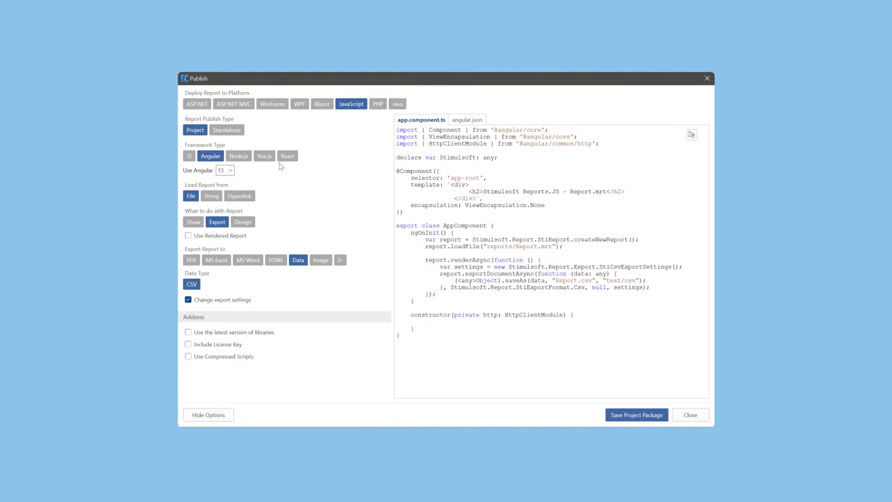
click(287, 156)
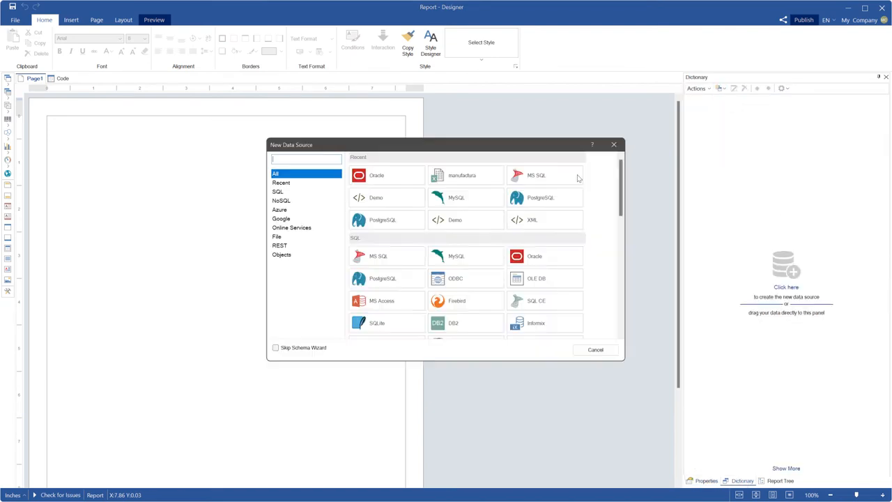
Show the JavaScript export code with its MySQL data connection section.
click(277, 193)
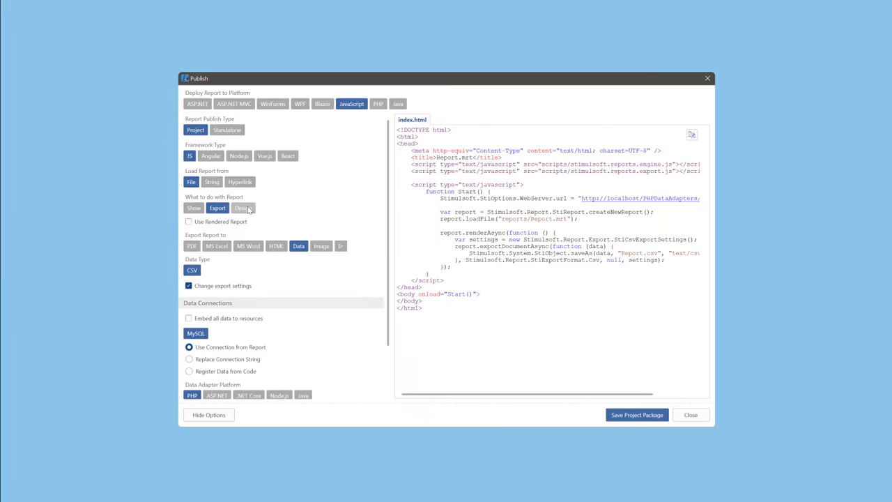
Generate designer code and cycle the data adapter through ASP.NET, .NET Core, Node.js and back to PHP.
click(243, 208)
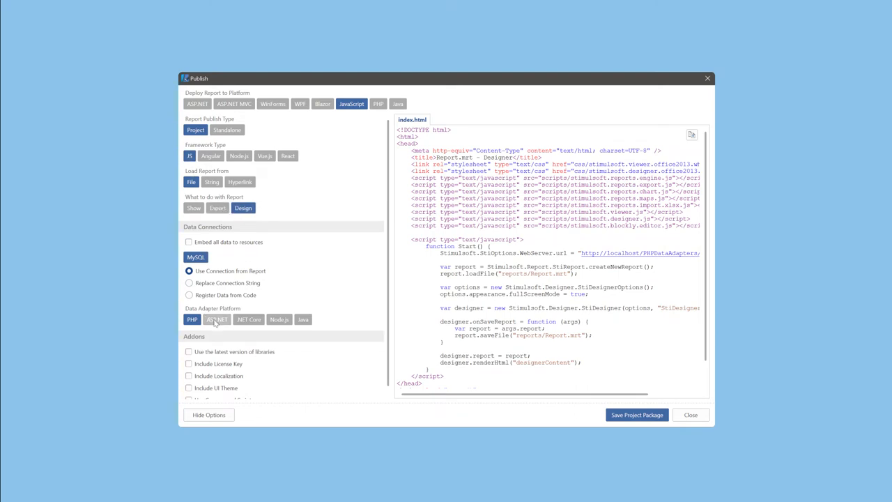
click(248, 319)
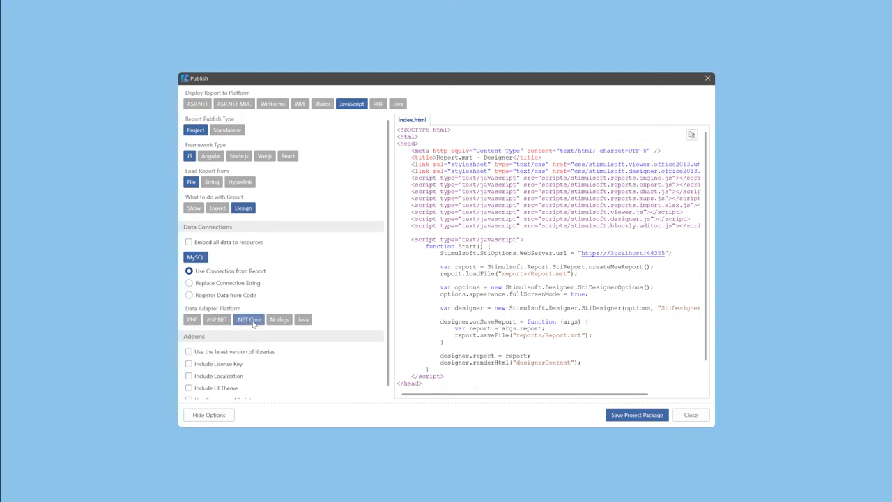
click(279, 319)
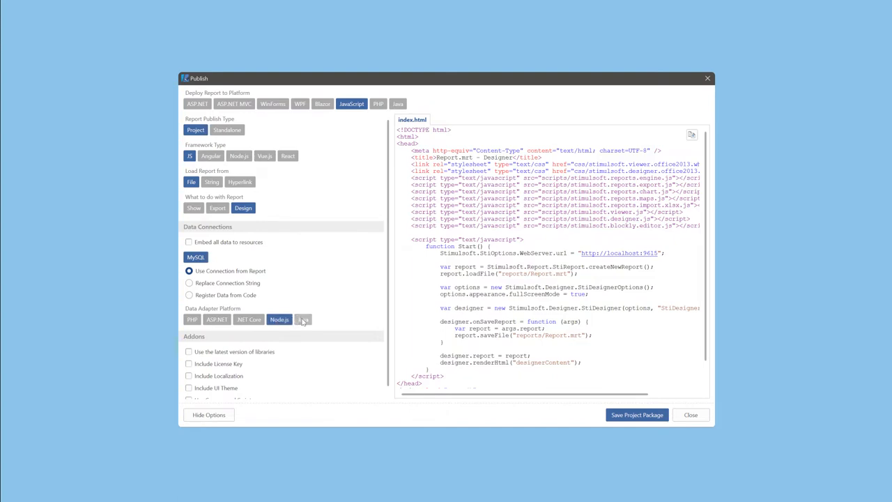
click(192, 319)
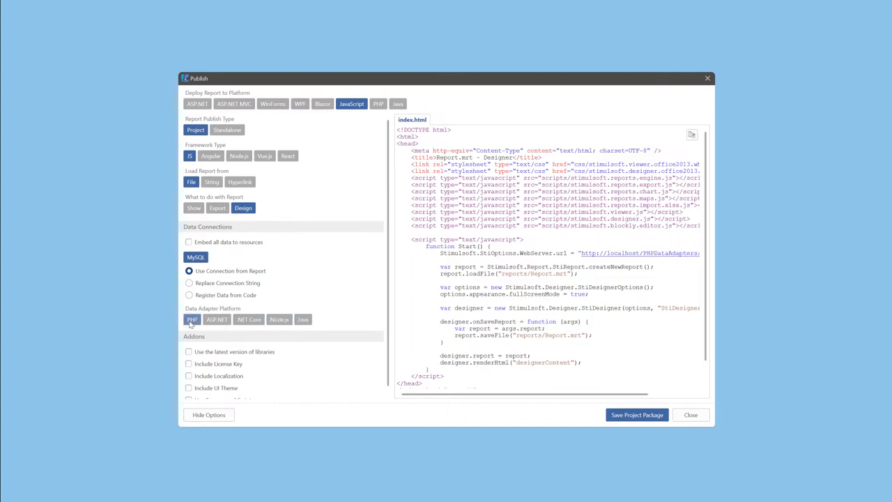
click(211, 156)
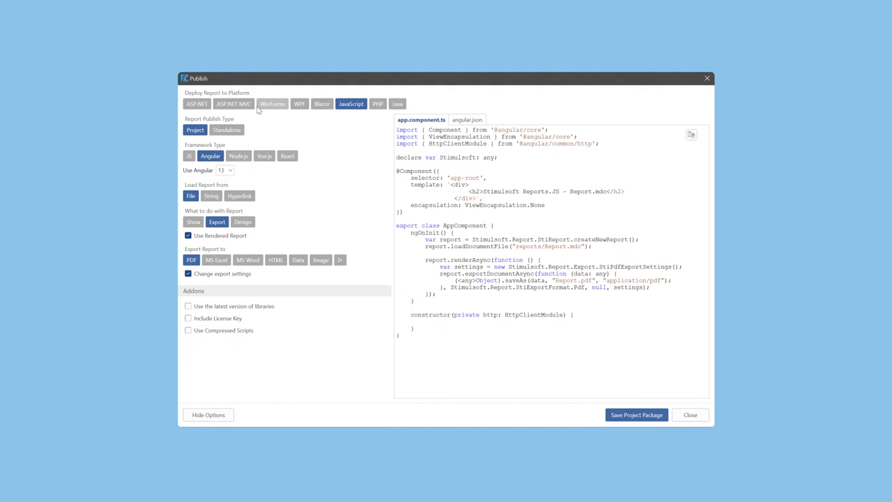
Preview WinForms, WPF, Blazor and ASP.NET MVC project code, settling on WinForms showing the report.
click(271, 103)
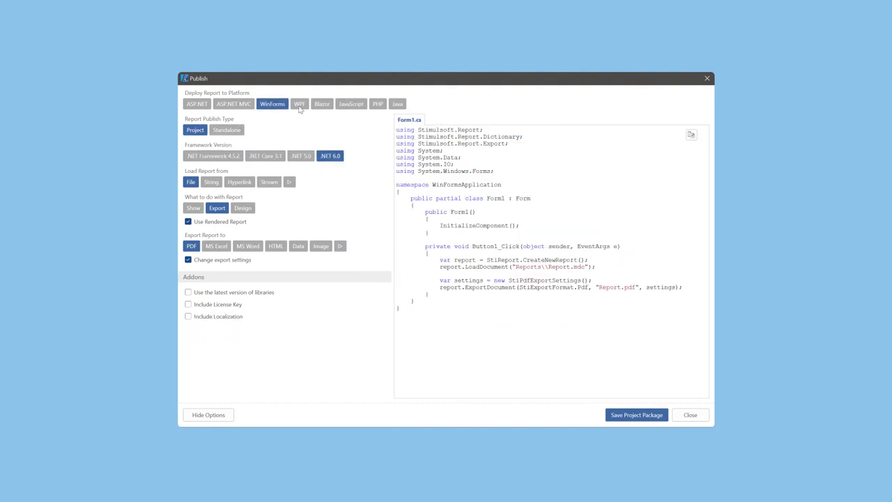
click(298, 103)
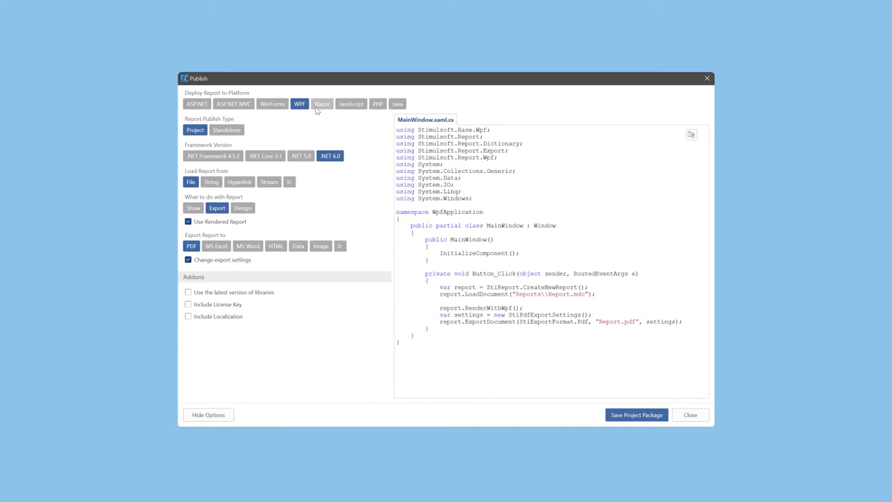
click(320, 104)
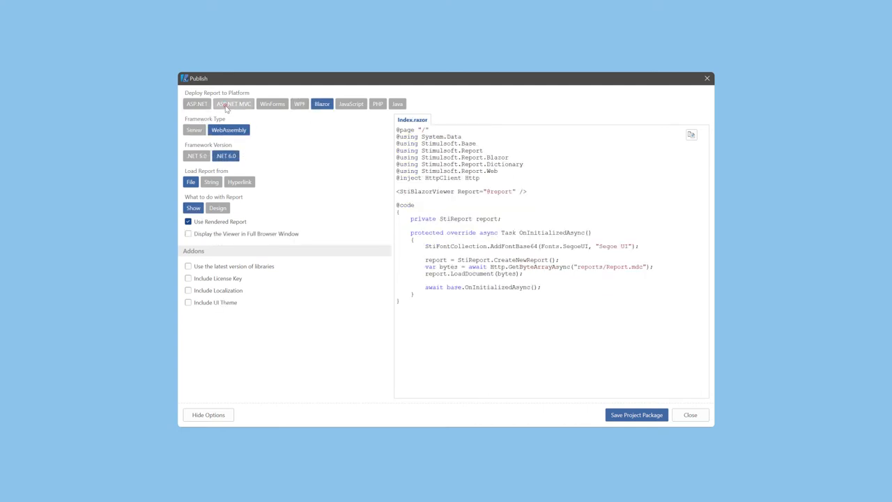
click(234, 103)
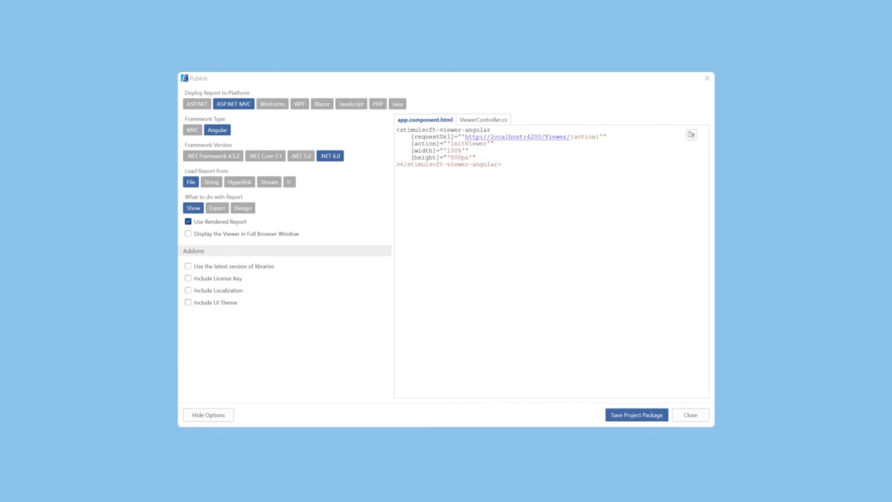
click(272, 103)
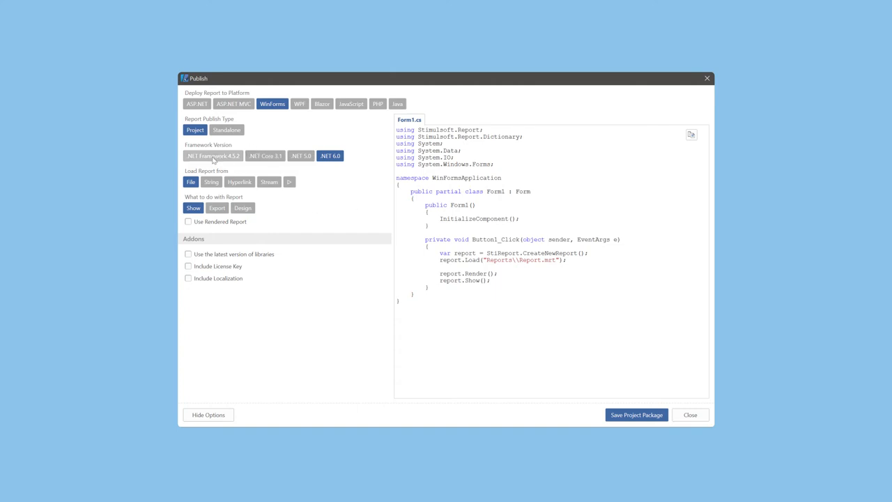
Target .NET Framework 4.7.2 and toggle between export/show code and rendered-report versus template loading.
click(212, 156)
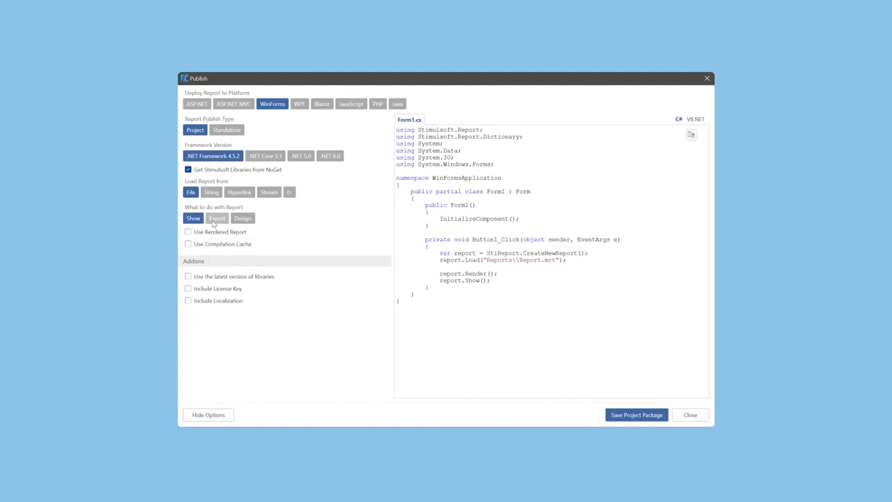
click(217, 217)
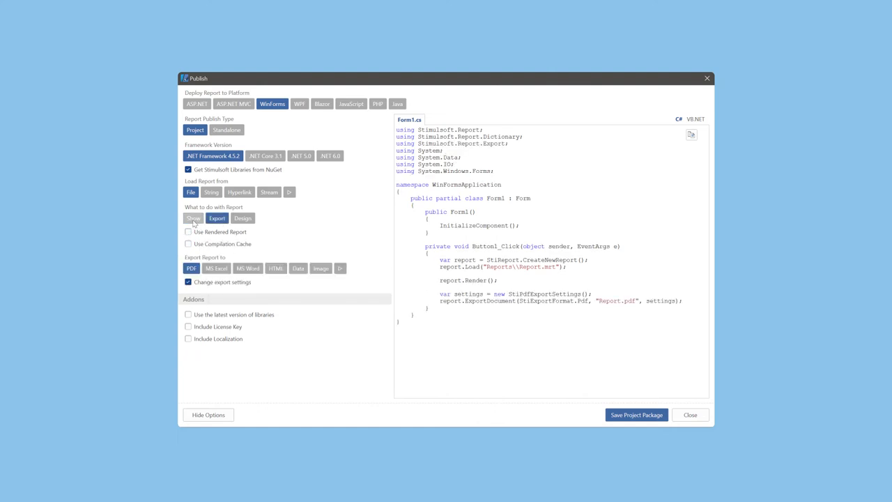
click(218, 217)
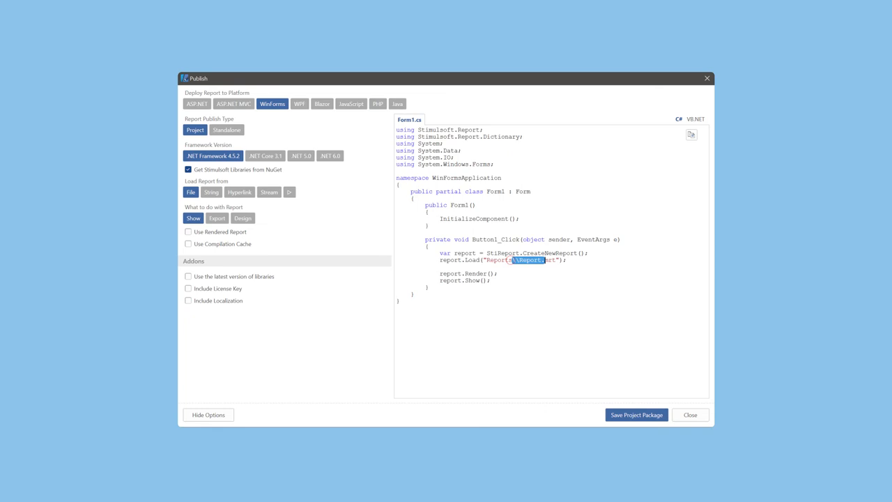
click(188, 231)
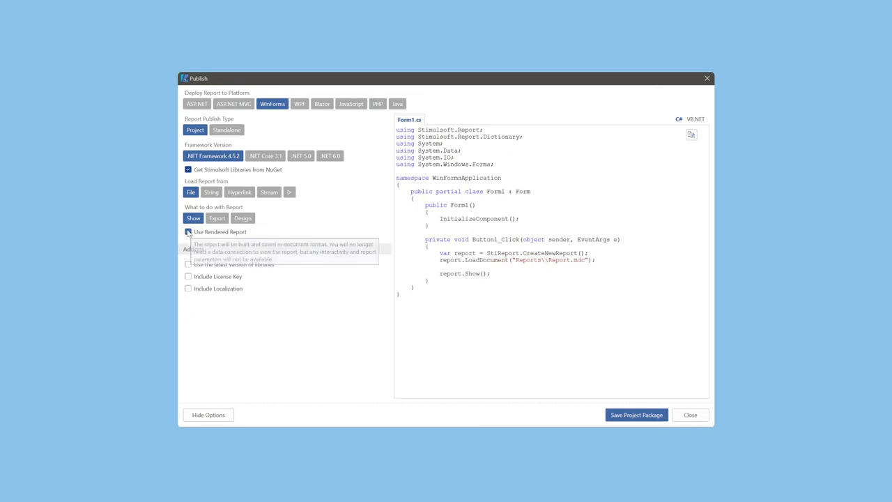
click(188, 231)
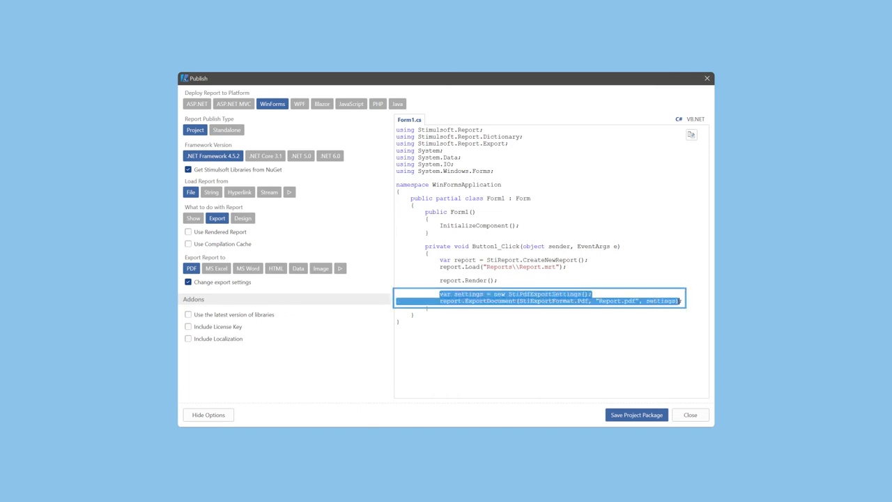
Cycle export formats Excel, HTML, Image (GIF, EMF, SVG) and Data (CSV, XML), ending on XLSX.
click(218, 268)
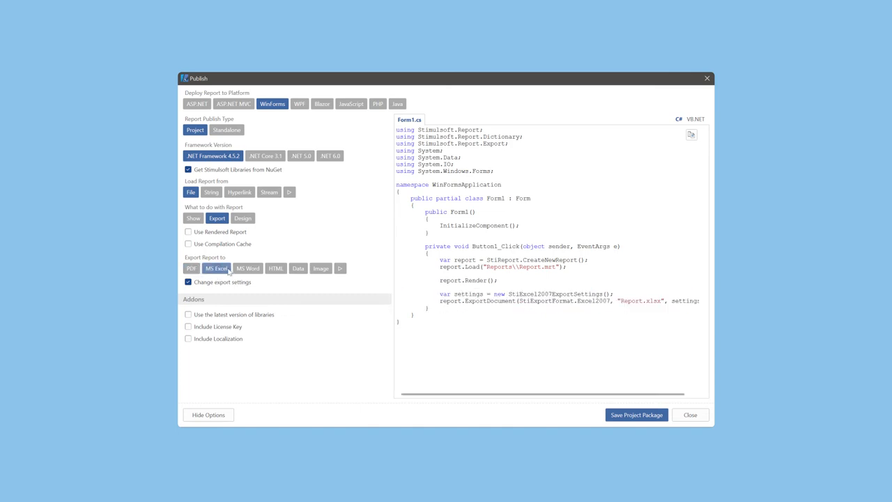
click(276, 268)
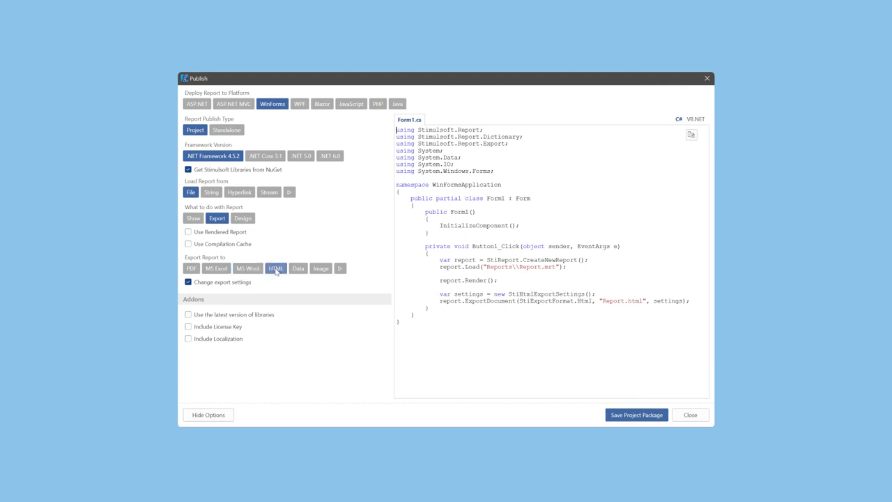
click(321, 267)
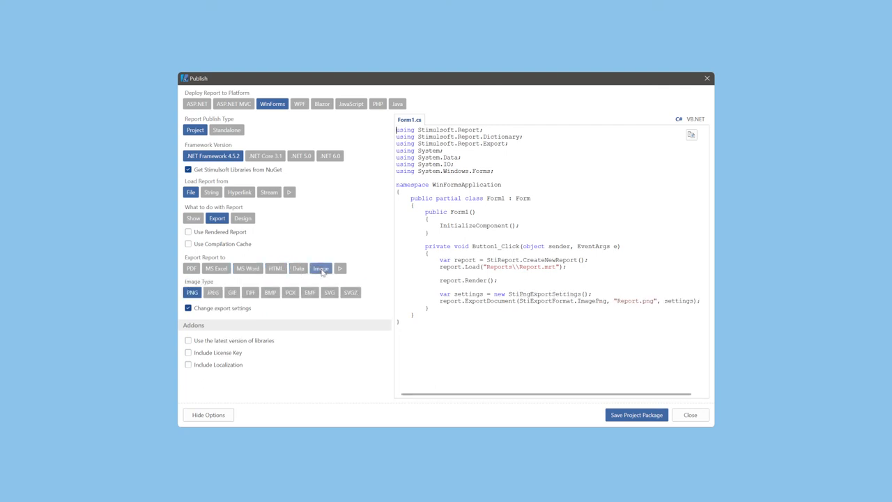
click(231, 293)
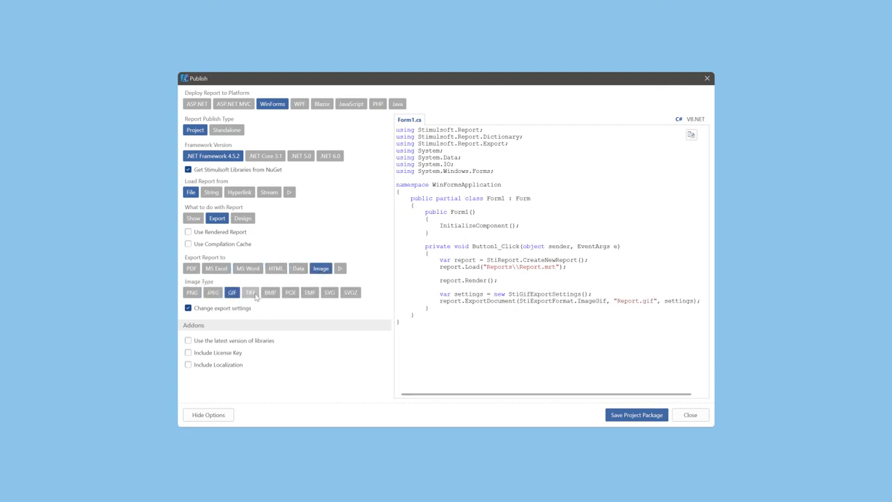
click(309, 292)
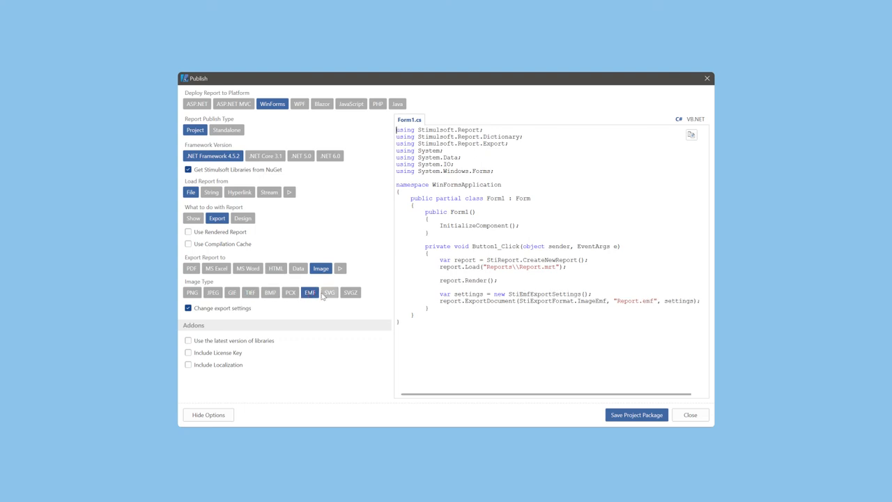
click(329, 293)
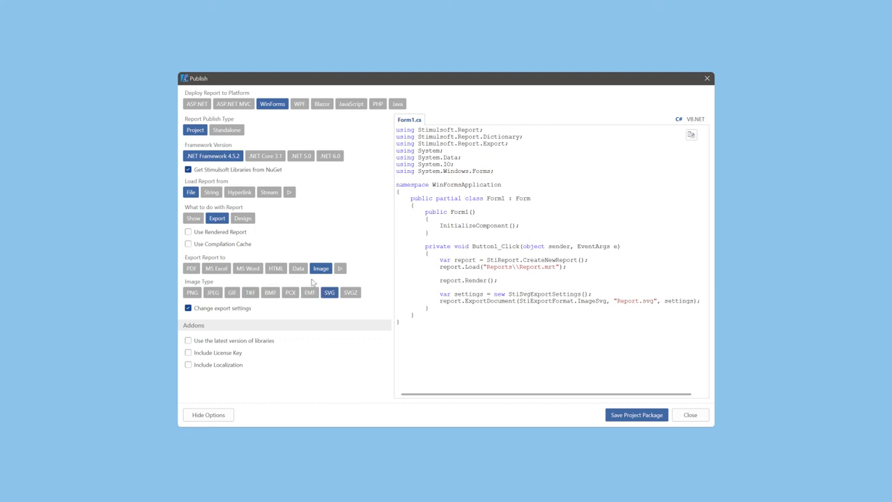
click(299, 268)
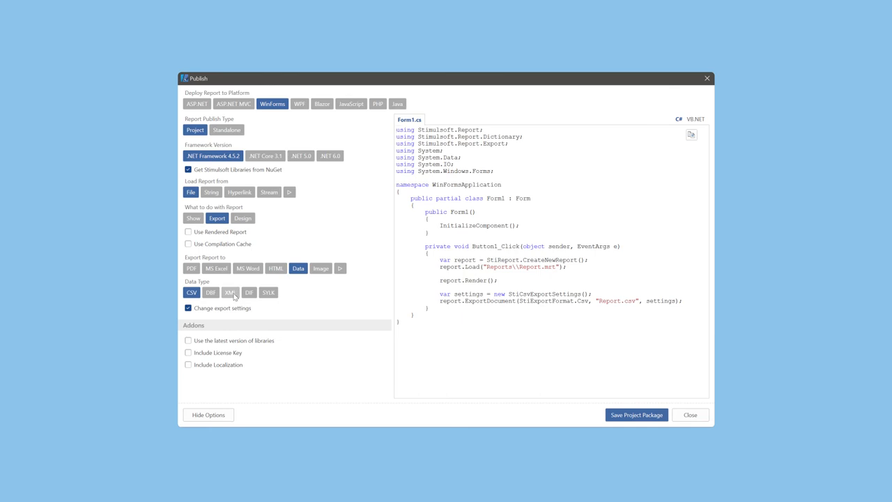
click(230, 292)
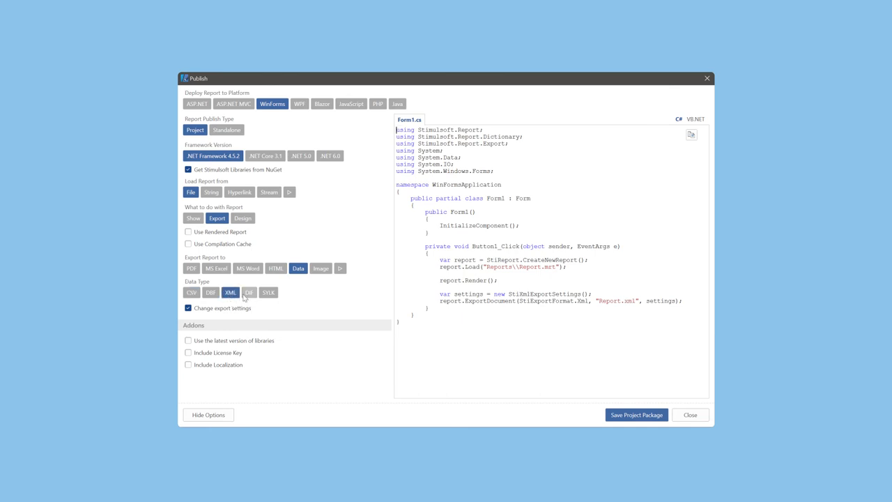
click(267, 293)
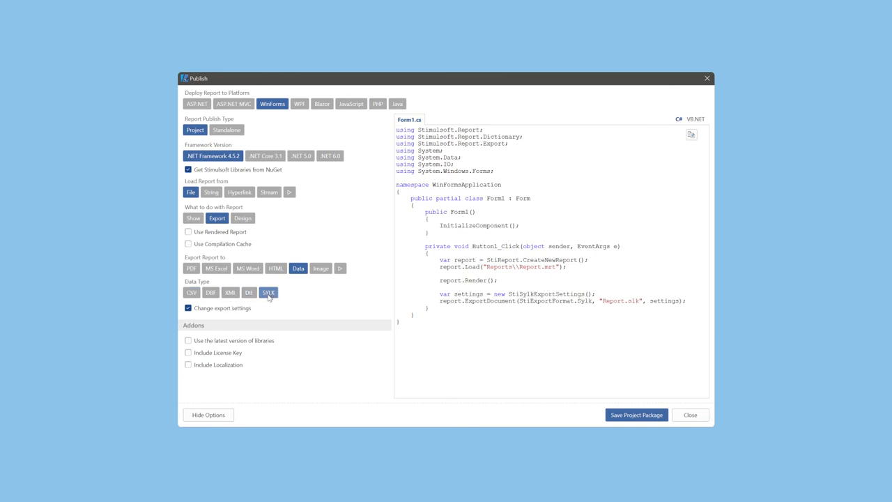